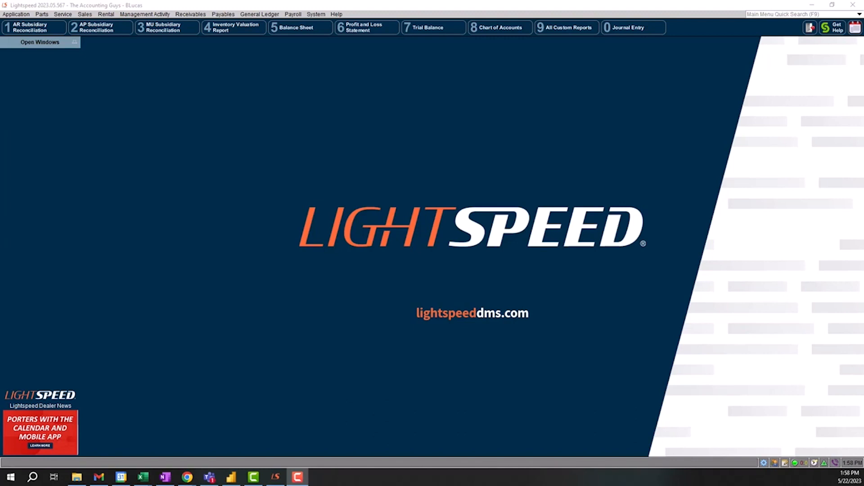
pyautogui.moveTo(498, 258)
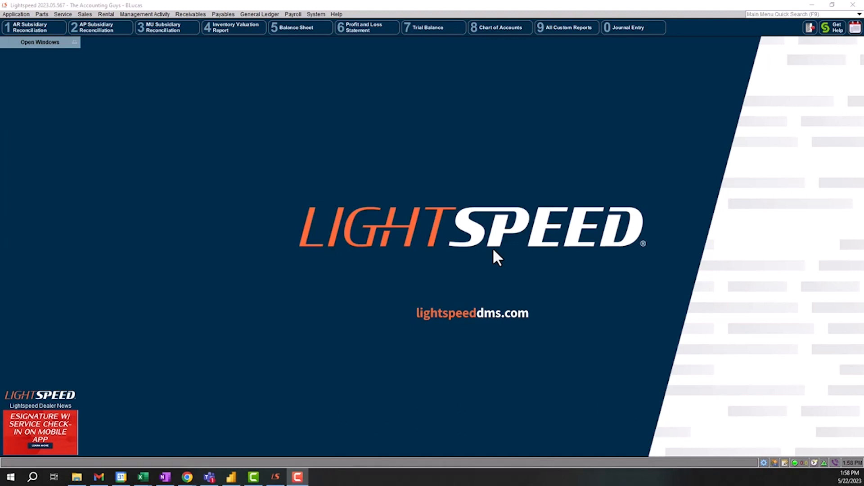
pyautogui.moveTo(153, 106)
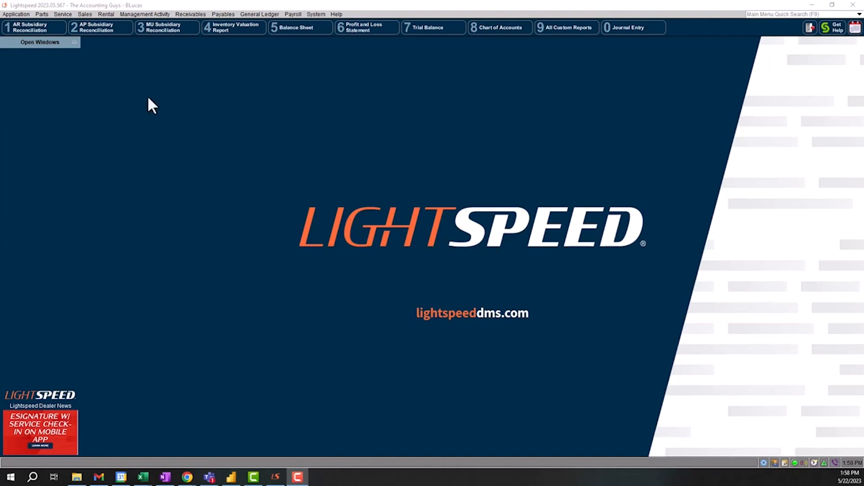
# Open the Parts menu to list parts options such as Receiving.
pyautogui.click(42, 14)
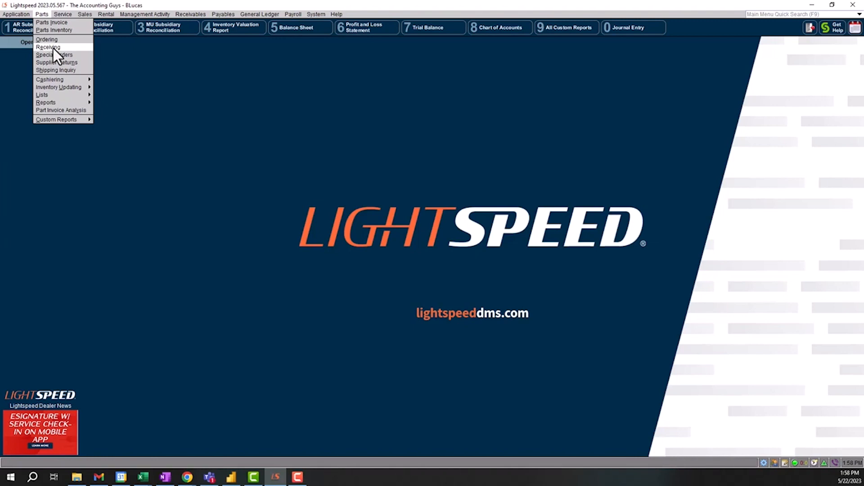
pyautogui.moveTo(72, 55)
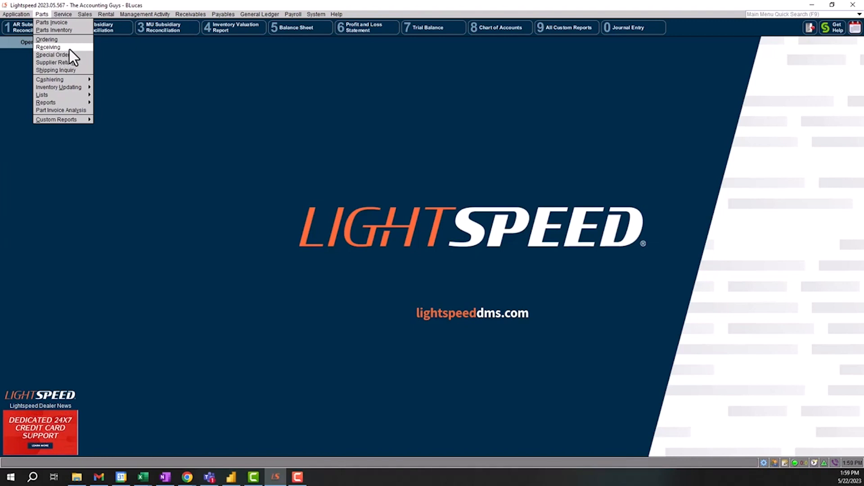
pyautogui.moveTo(226, 25)
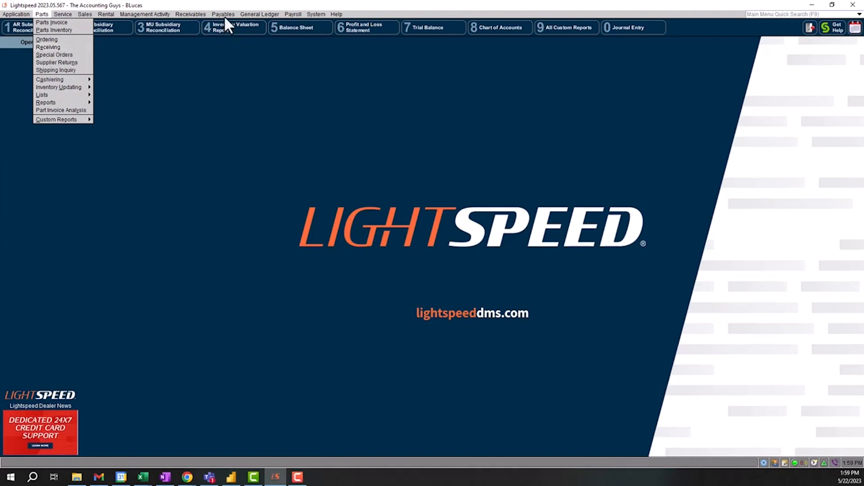
# Show Parts Packing Slips for supplier TR Tucker Rocky, toggling All Suppliers on and back off.
pyautogui.click(47, 47)
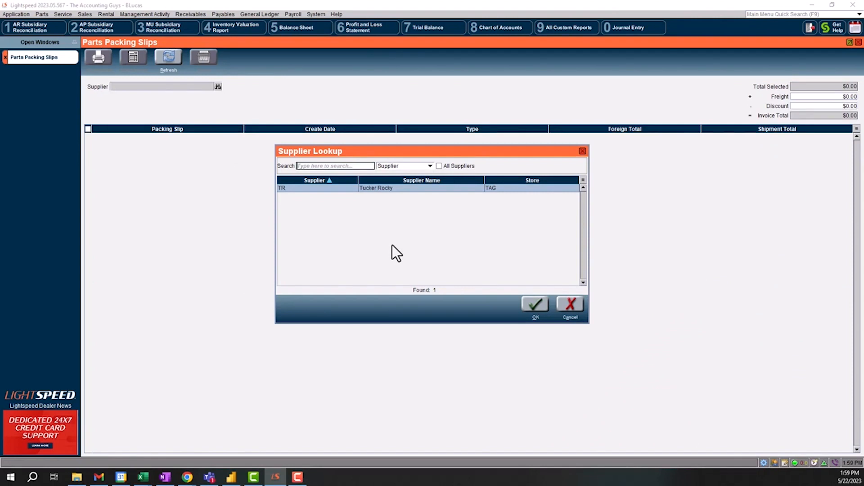
pyautogui.moveTo(420, 190)
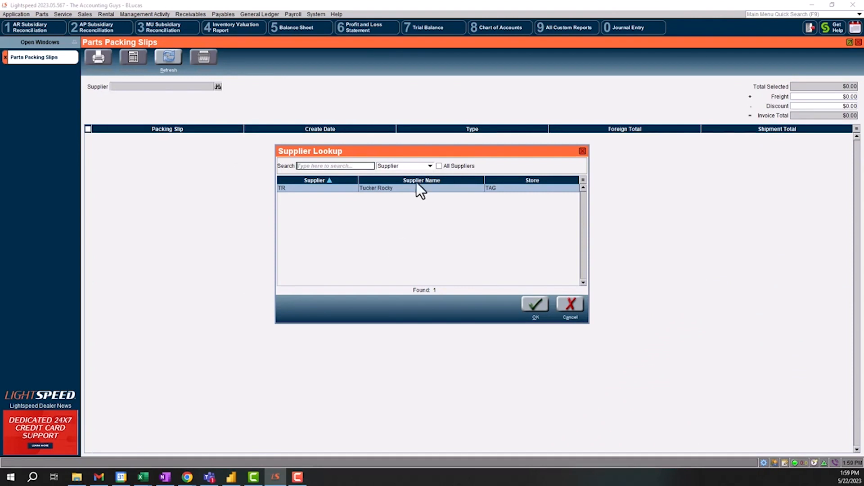
pyautogui.click(439, 166)
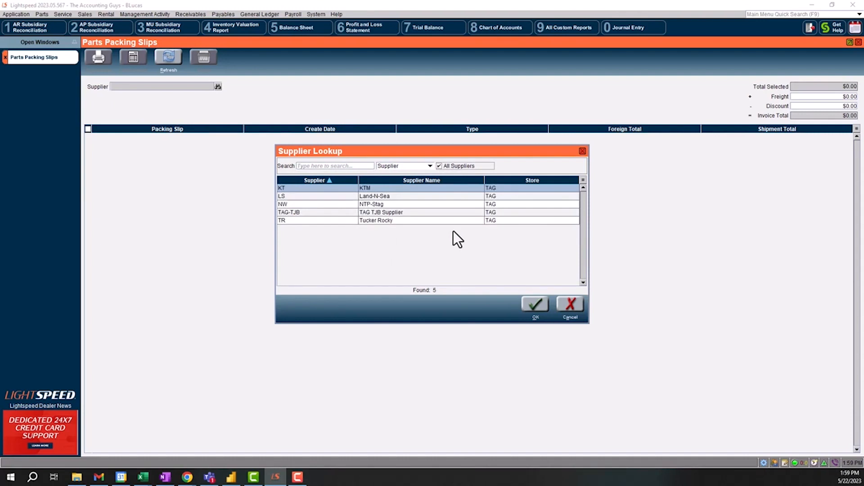
pyautogui.click(439, 166)
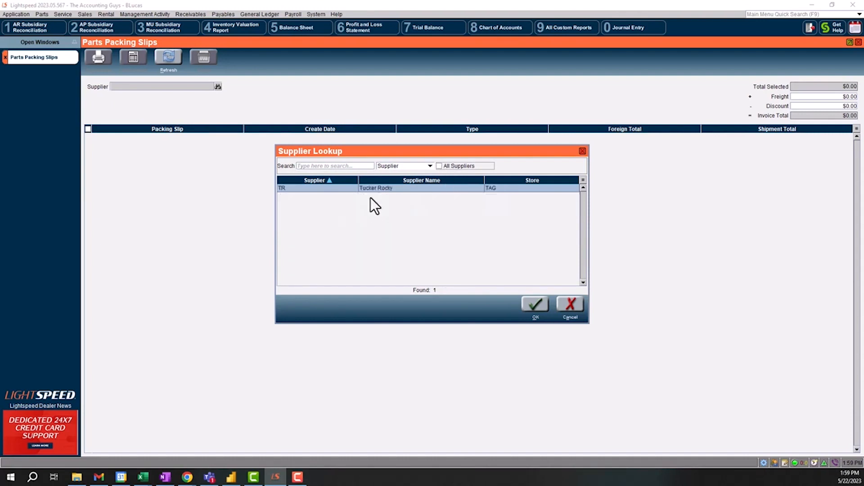
pyautogui.click(533, 304)
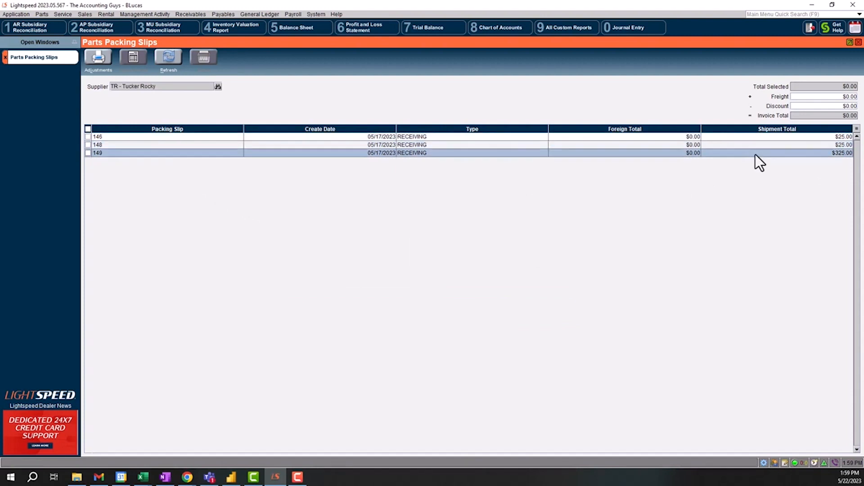
pyautogui.moveTo(278, 203)
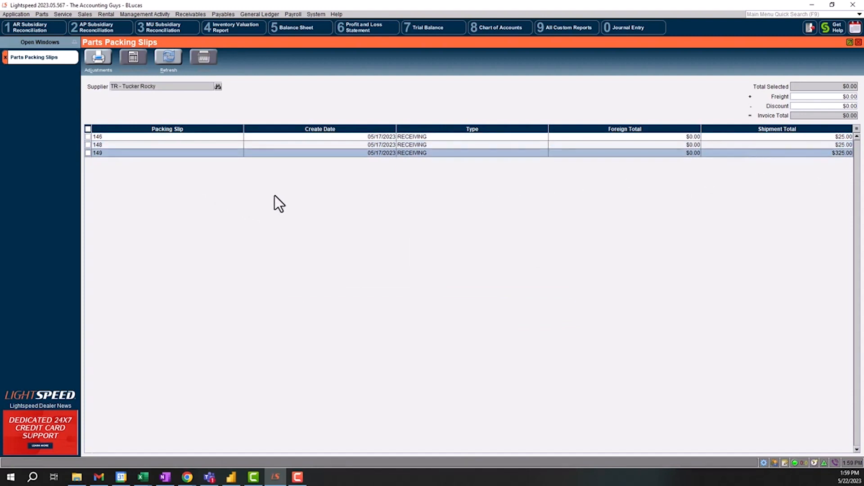
pyautogui.moveTo(248, 189)
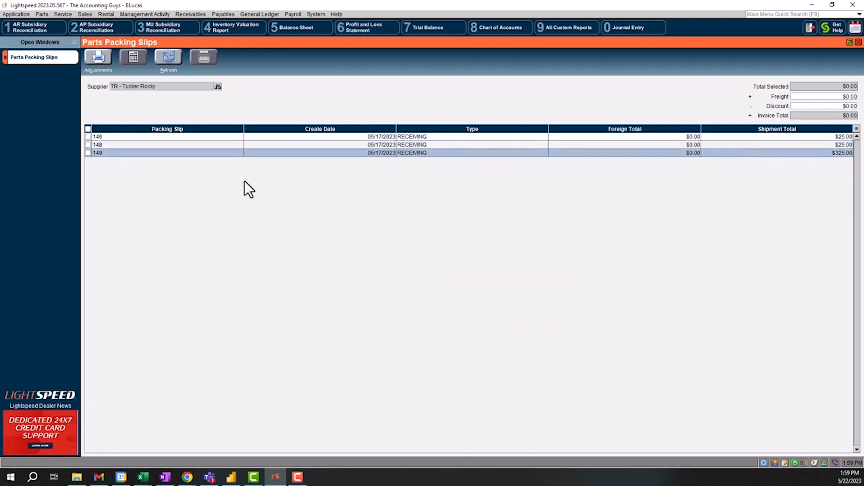
# Select packing slip 149 and edit its freight amount.
pyautogui.click(88, 153)
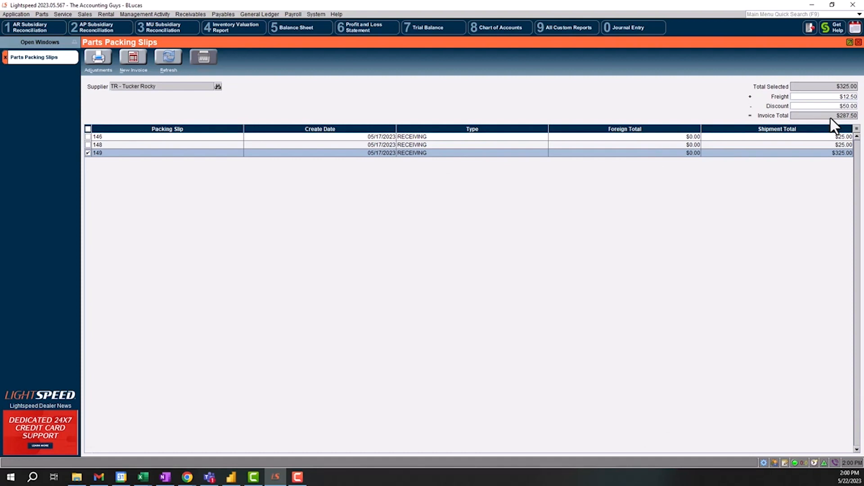
pyautogui.click(821, 96)
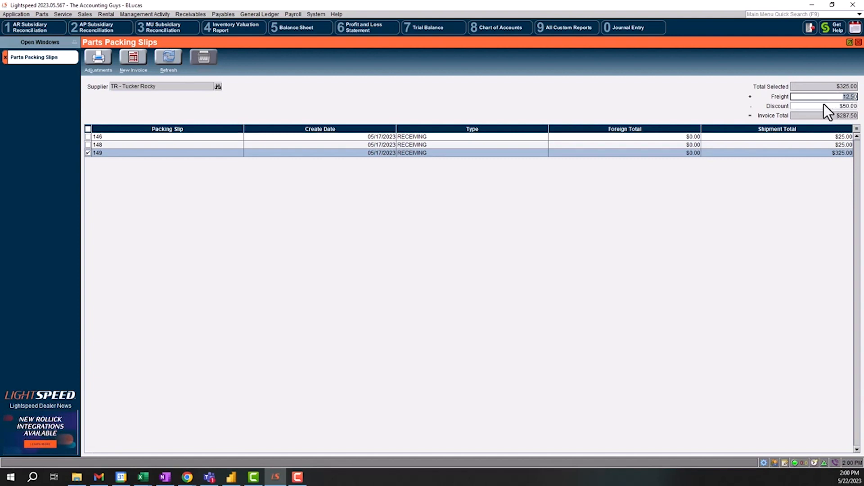
pyautogui.moveTo(379, 165)
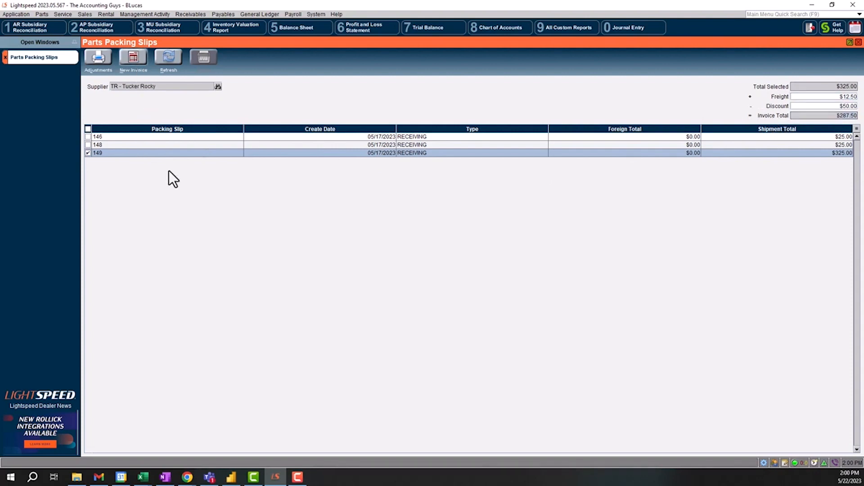
# Create a vendor invoice from slip 149, then close it without saving.
pyautogui.click(132, 58)
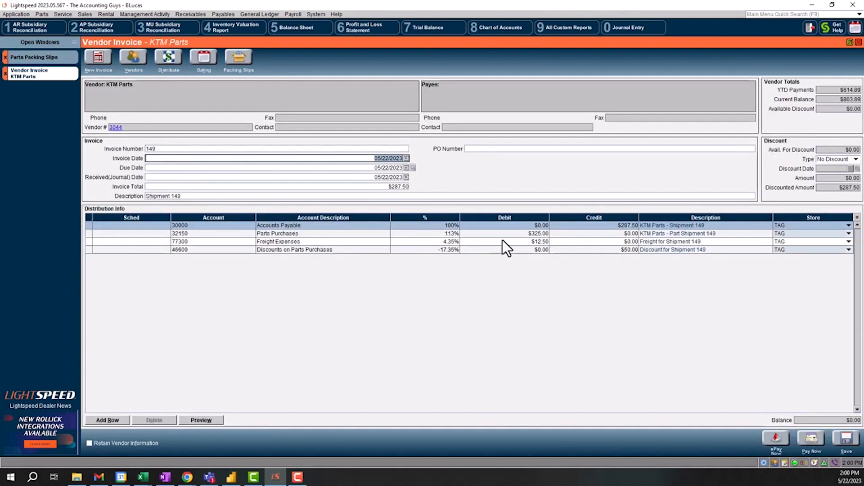
pyautogui.moveTo(251, 241)
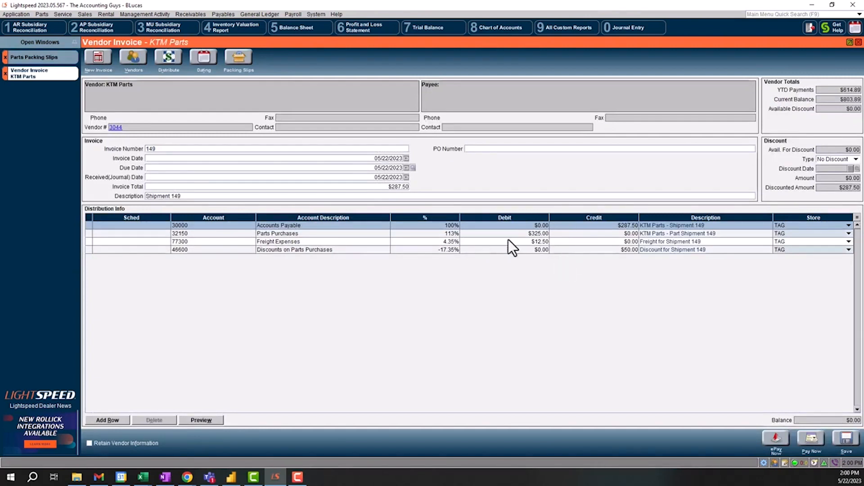
pyautogui.moveTo(600, 238)
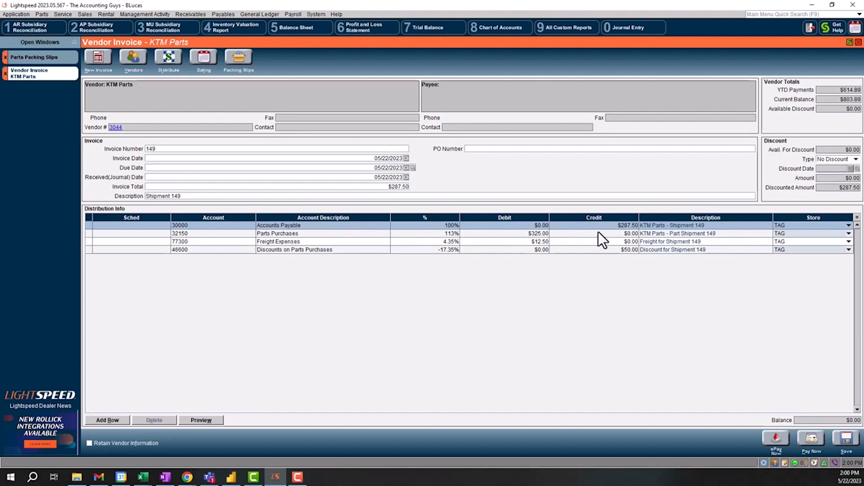
pyautogui.moveTo(778, 356)
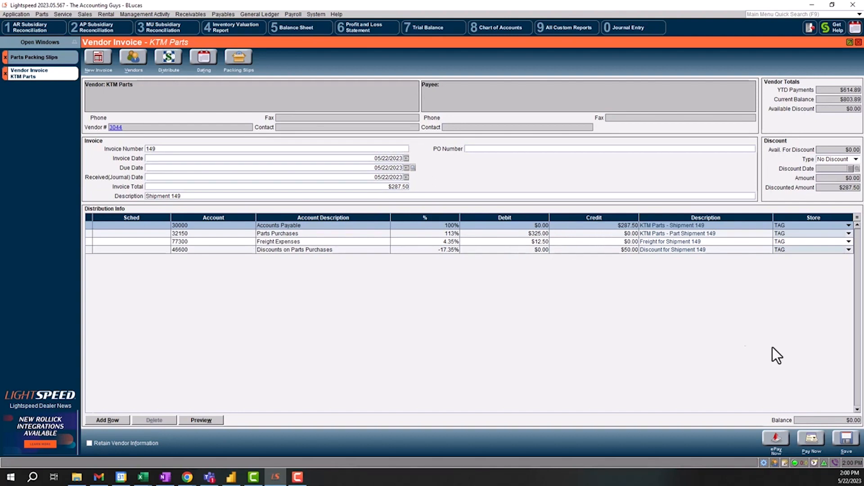
pyautogui.moveTo(810, 438)
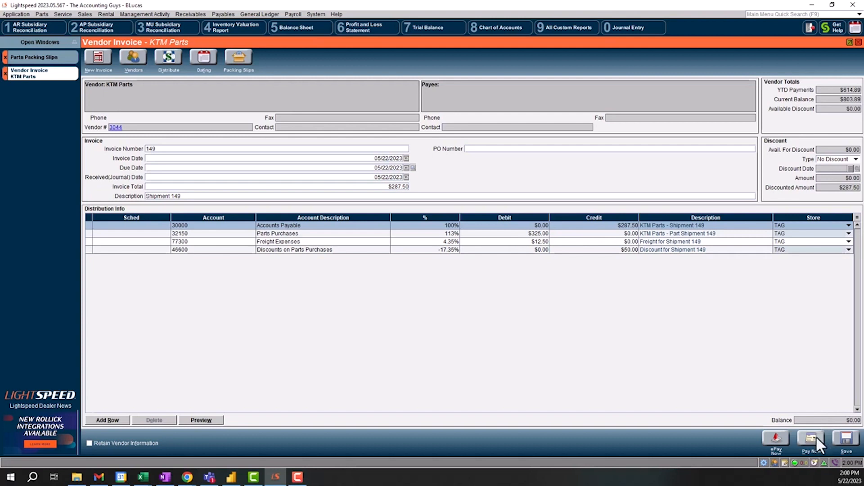
pyautogui.moveTo(845, 447)
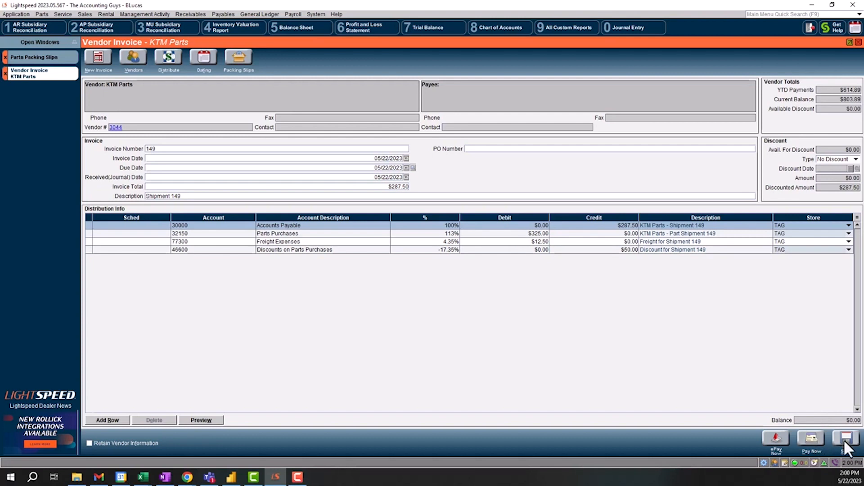
pyautogui.moveTo(562, 320)
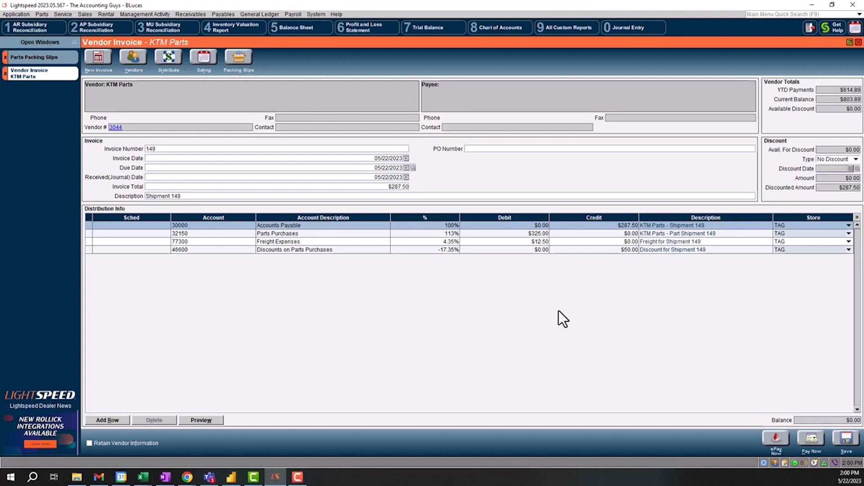
pyautogui.moveTo(15, 89)
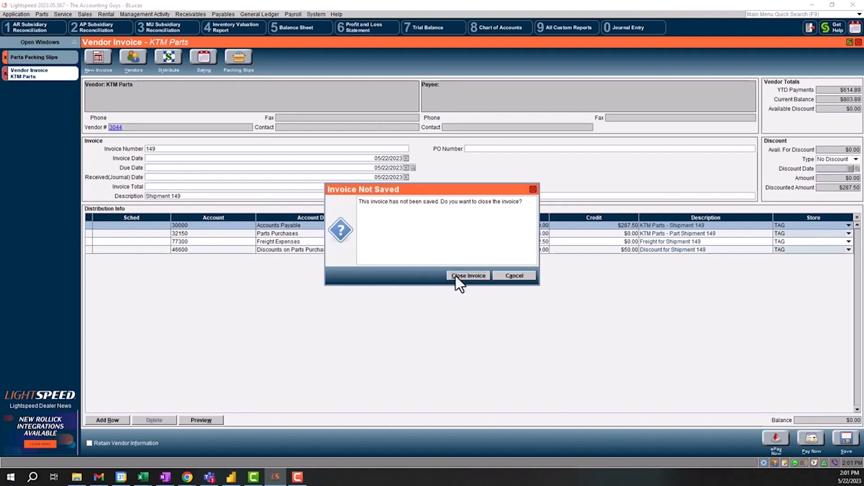
pyautogui.click(468, 276)
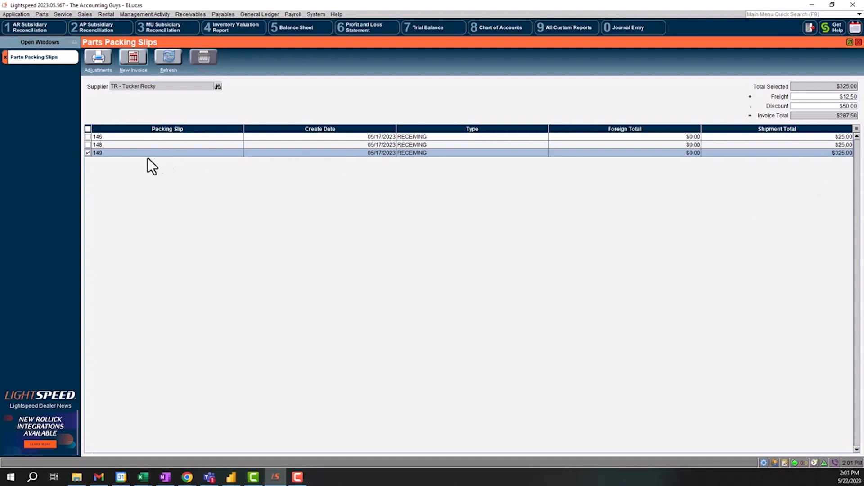
pyautogui.moveTo(311, 159)
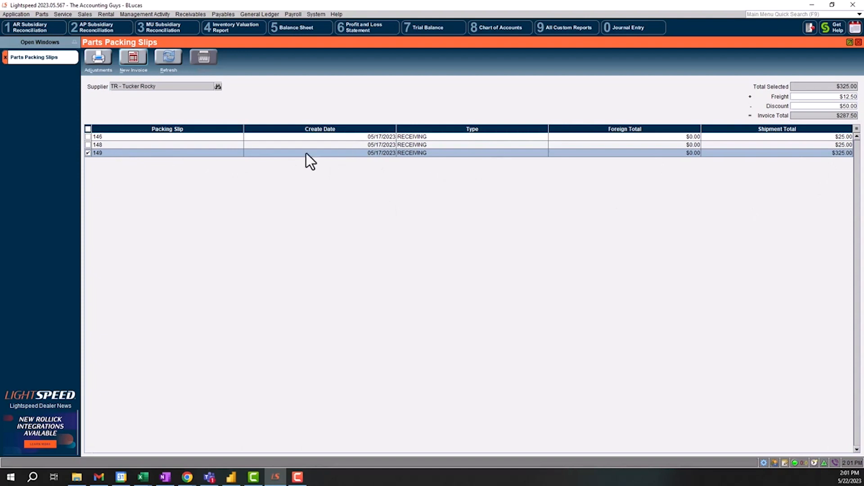
pyautogui.moveTo(130, 162)
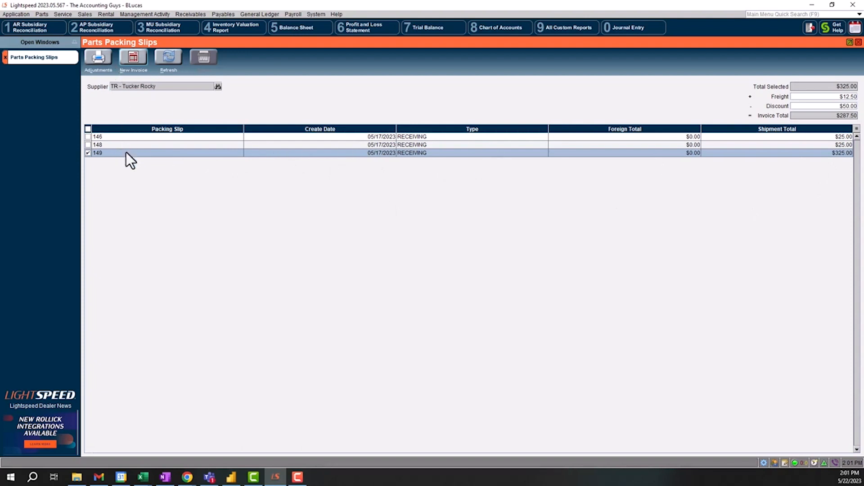
# Preview the Parts Adjustments report for slip 149, then return to Parts Packing Slips.
pyautogui.click(97, 56)
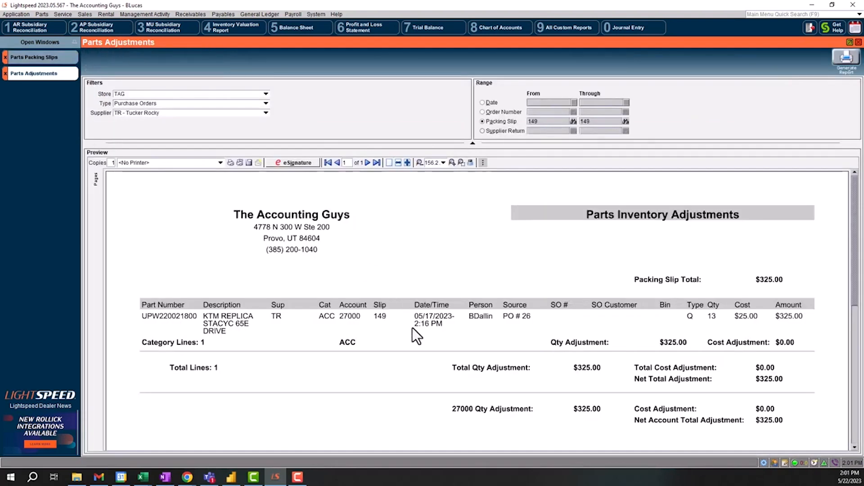
pyautogui.moveTo(499, 341)
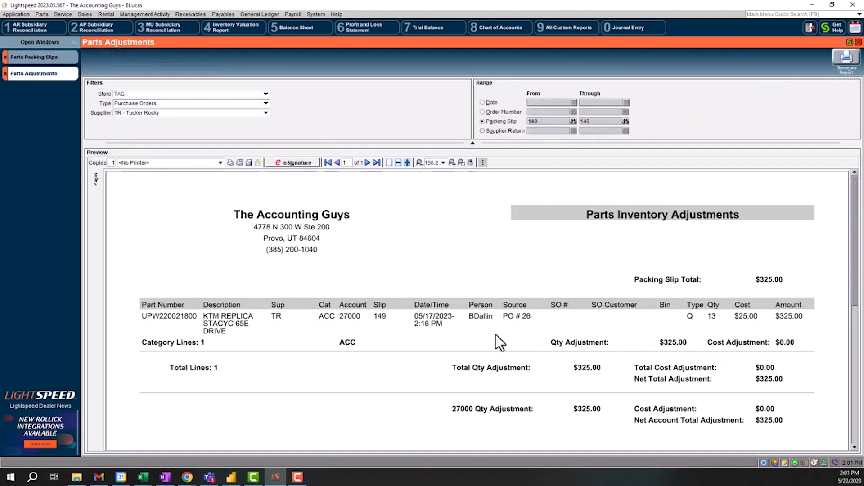
pyautogui.moveTo(441, 331)
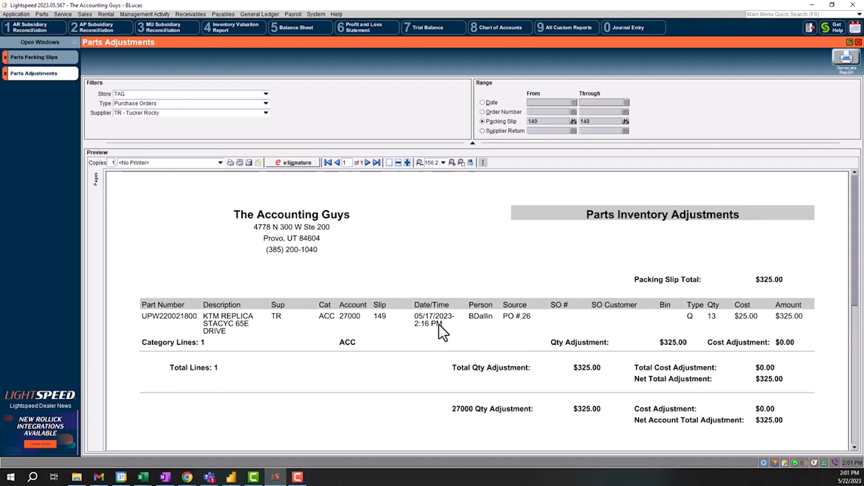
pyautogui.moveTo(45, 116)
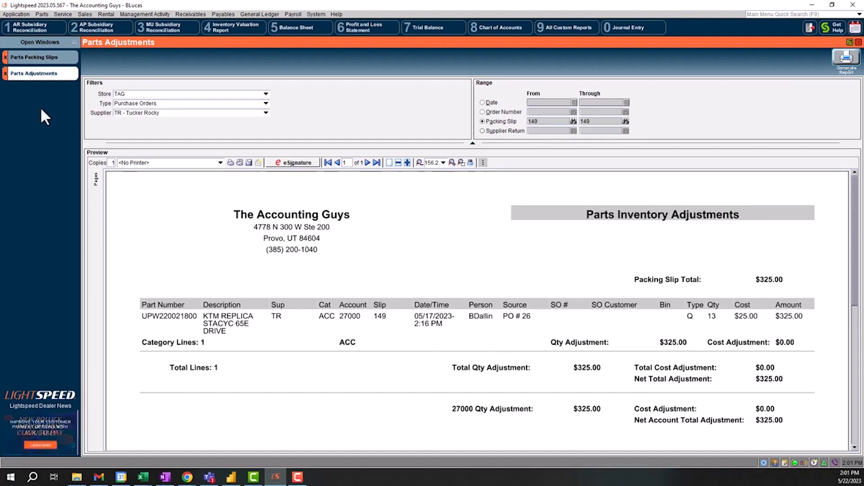
pyautogui.click(34, 57)
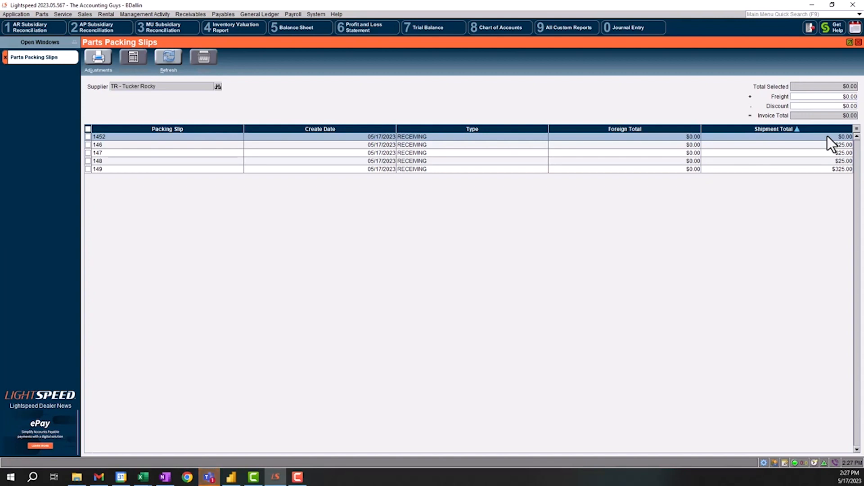
pyautogui.moveTo(85, 154)
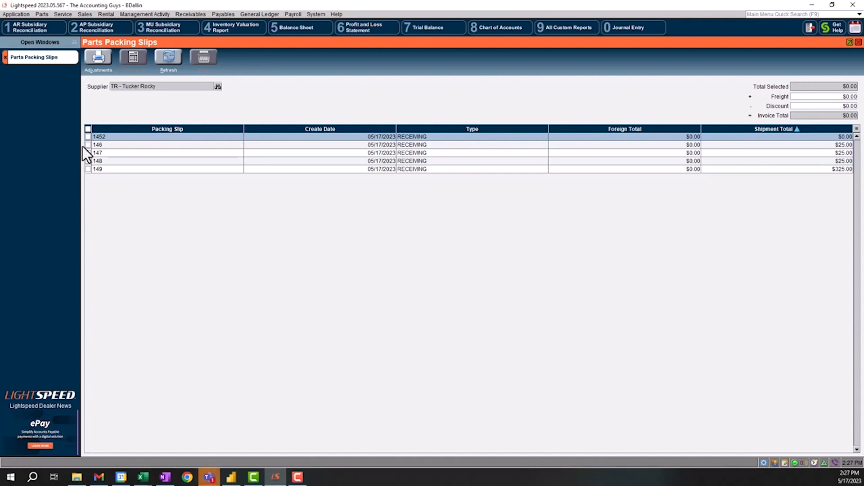
# Delete the $0.00 packing slip 1452.
pyautogui.click(88, 137)
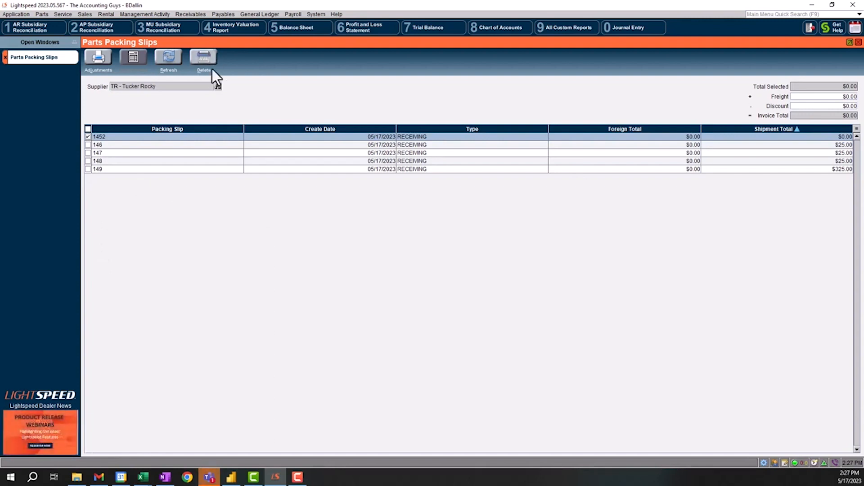
pyautogui.moveTo(205, 60)
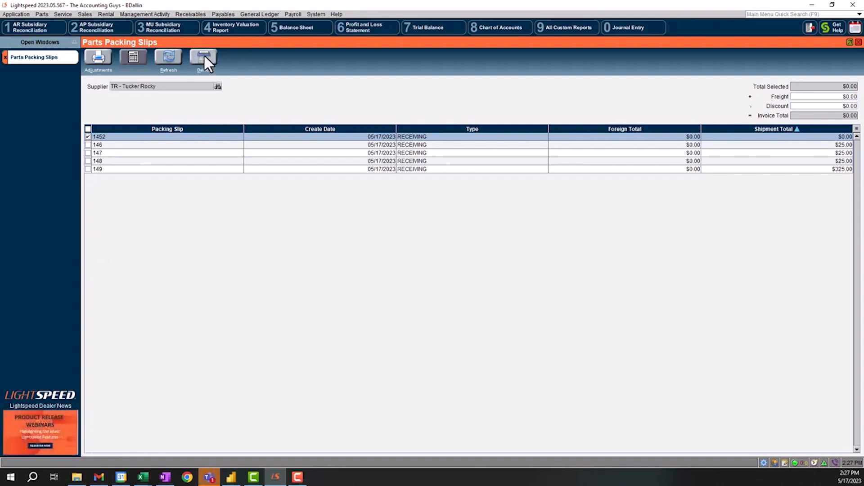
pyautogui.click(204, 57)
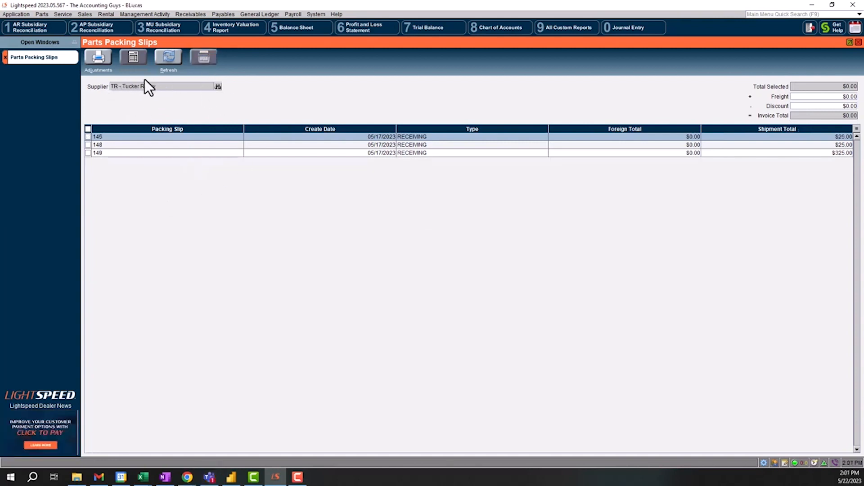
# Start a $25.00 KTM Parts vendor invoice from packing slip 148.
pyautogui.click(87, 144)
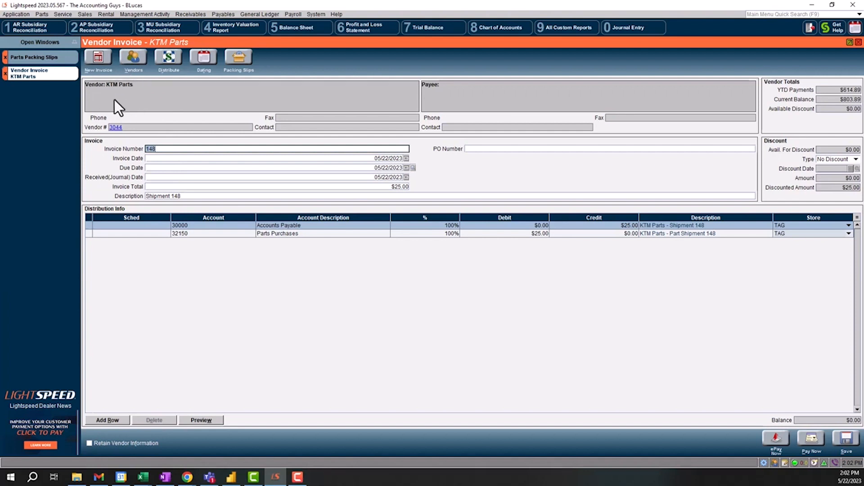
pyautogui.moveTo(142, 102)
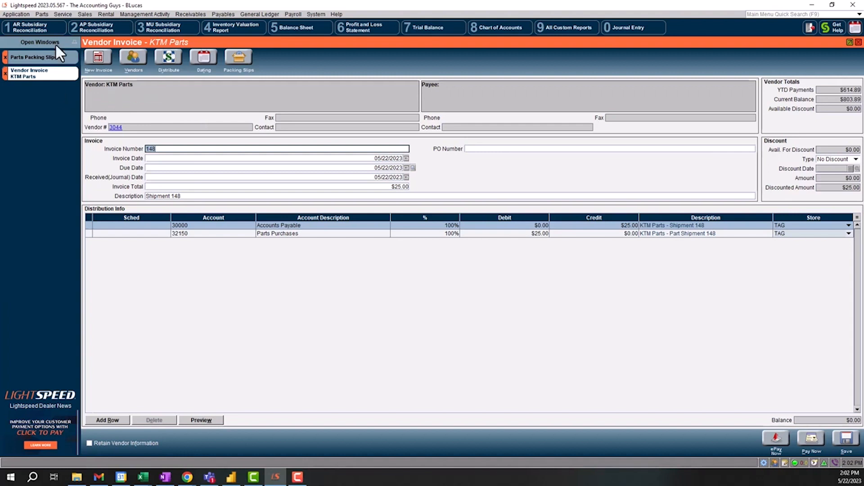
pyautogui.click(41, 14)
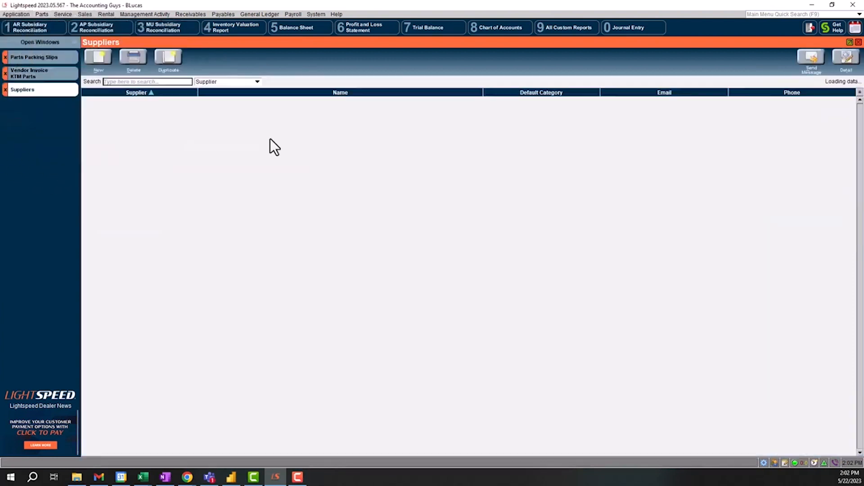
# Open the TR Tucker Rocky supplier record and show its return account type choices.
pyautogui.click(98, 60)
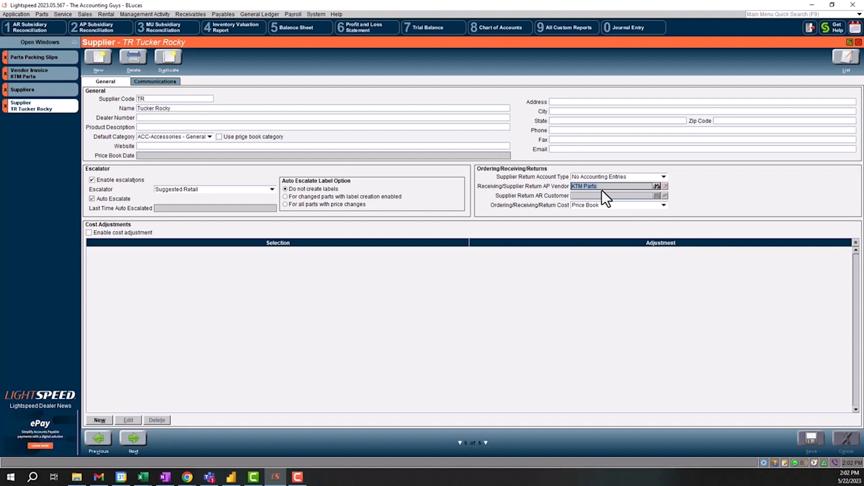
pyautogui.click(663, 177)
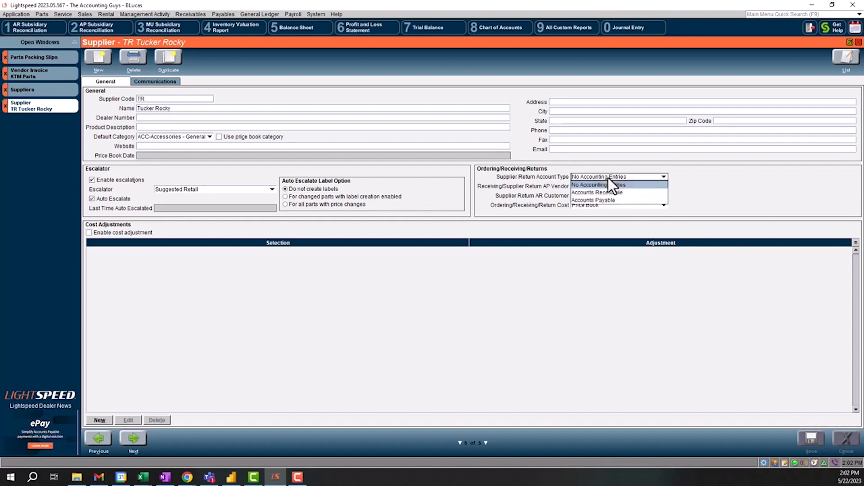
# Set Tucker Rocky's return account type to Accounts Payable.
pyautogui.click(598, 177)
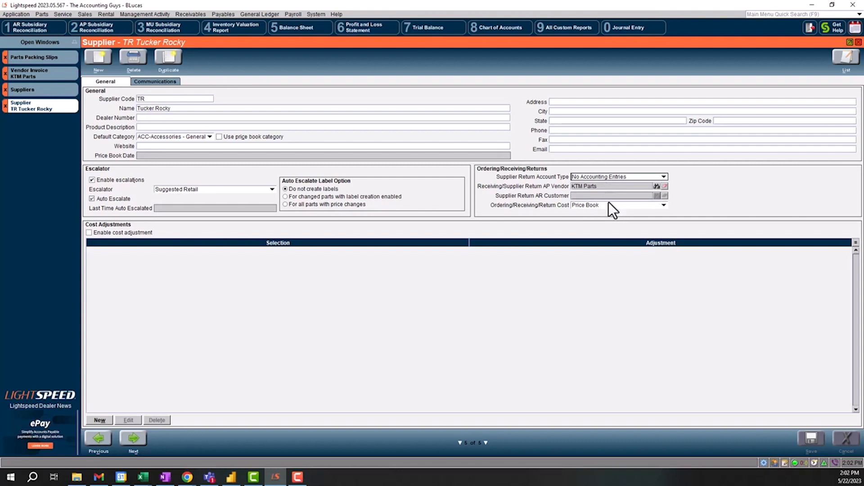
pyautogui.moveTo(614, 198)
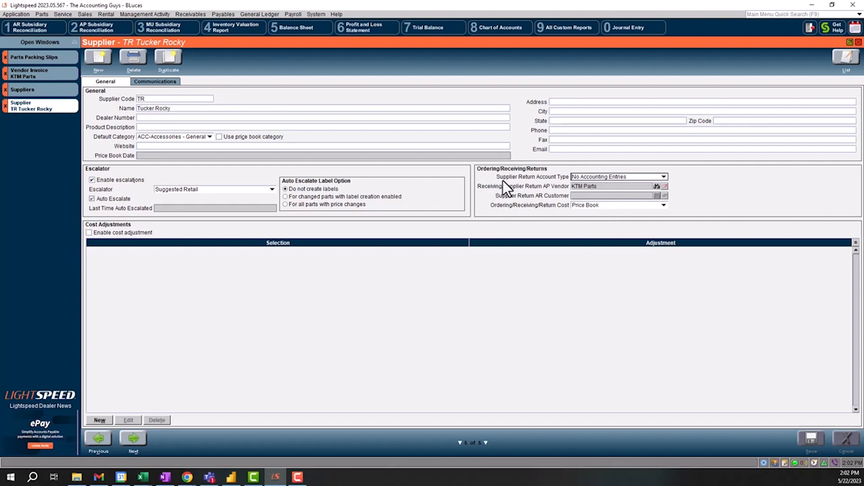
pyautogui.moveTo(606, 182)
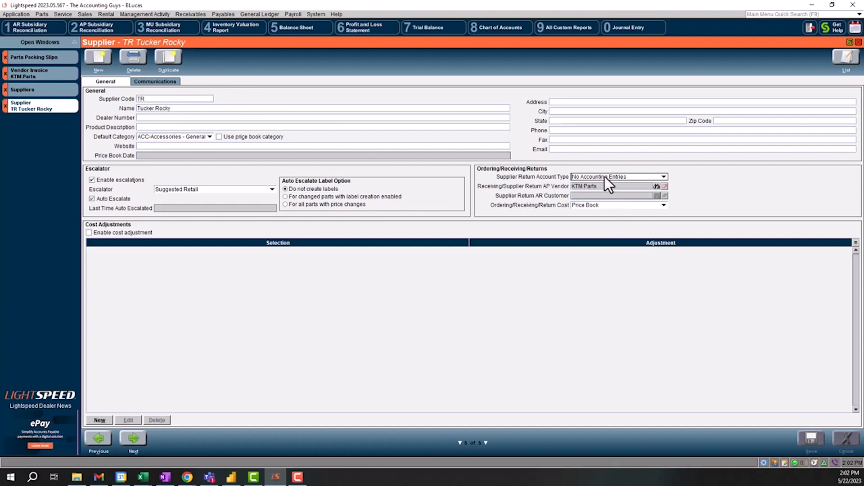
pyautogui.click(663, 177)
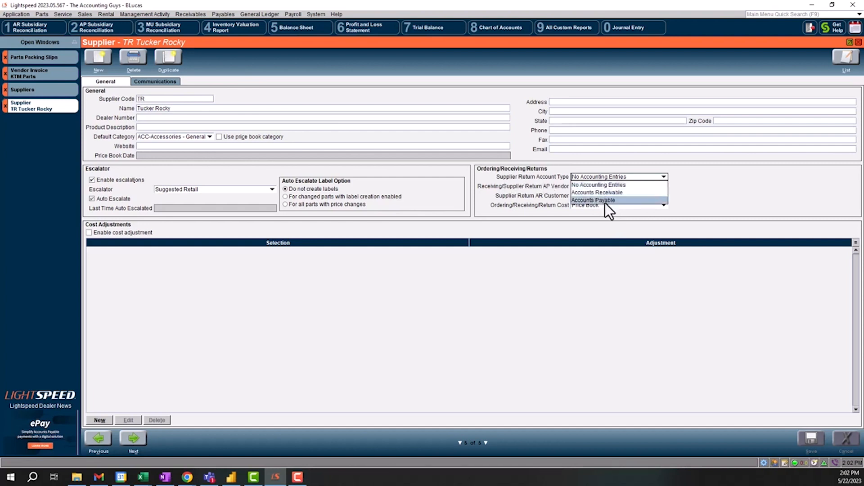
pyautogui.click(594, 200)
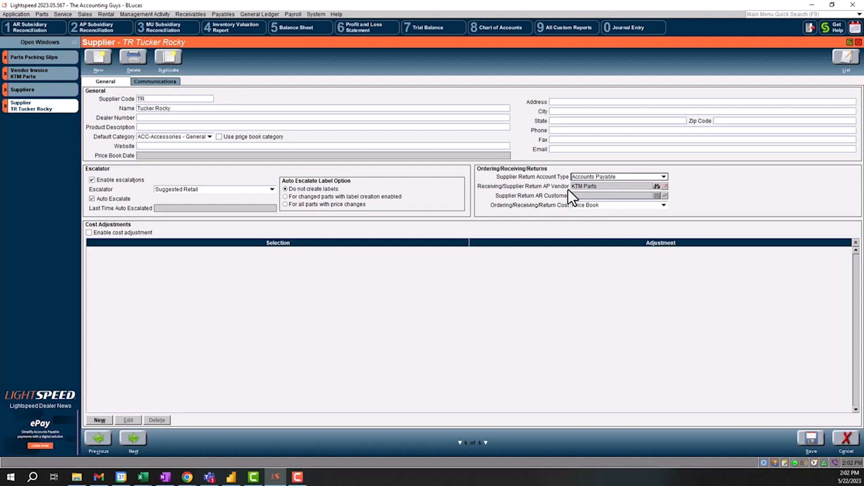
pyautogui.click(664, 177)
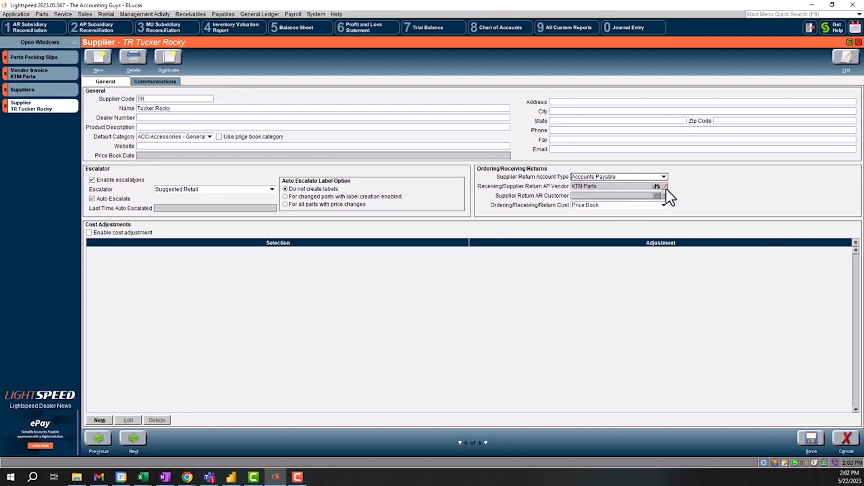
# Remove KTM Parts as AP vendor, search vendors for 'Tud', and cancel with none linked.
pyautogui.click(664, 186)
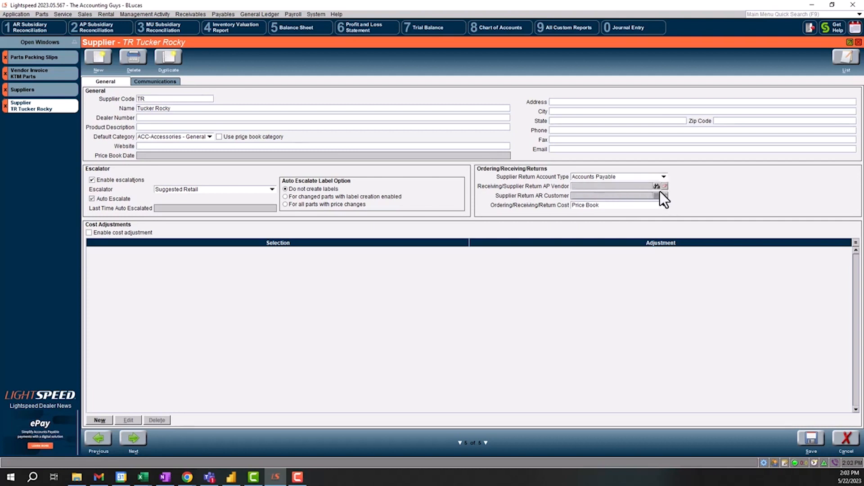
pyautogui.click(656, 186)
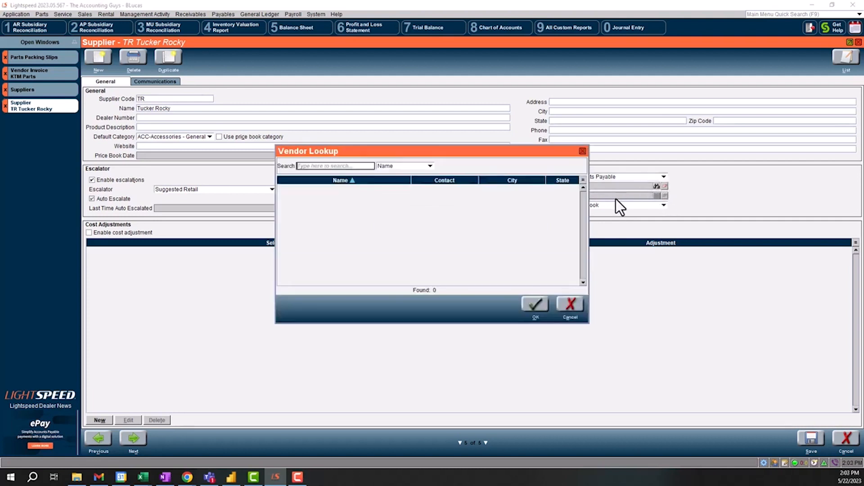
pyautogui.write('Tud')
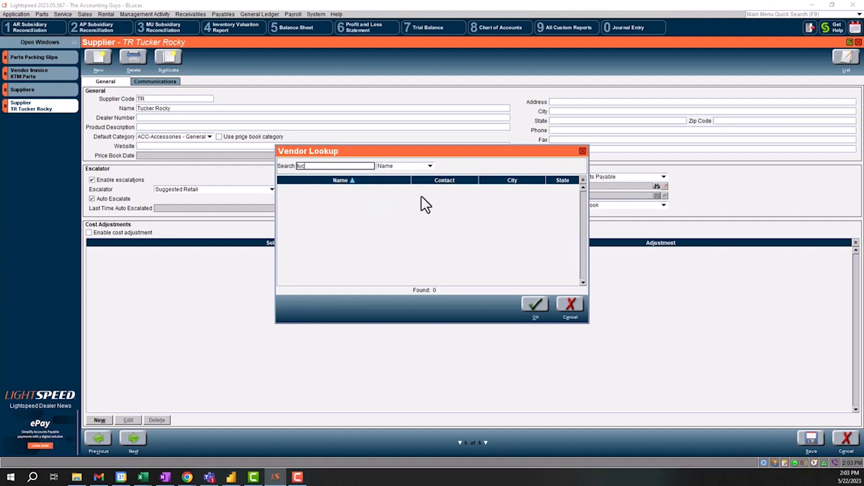
pyautogui.moveTo(571, 311)
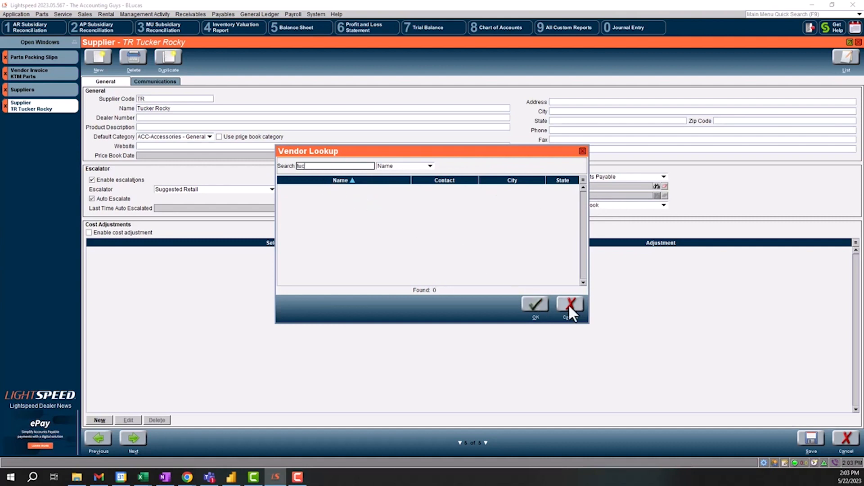
pyautogui.click(570, 304)
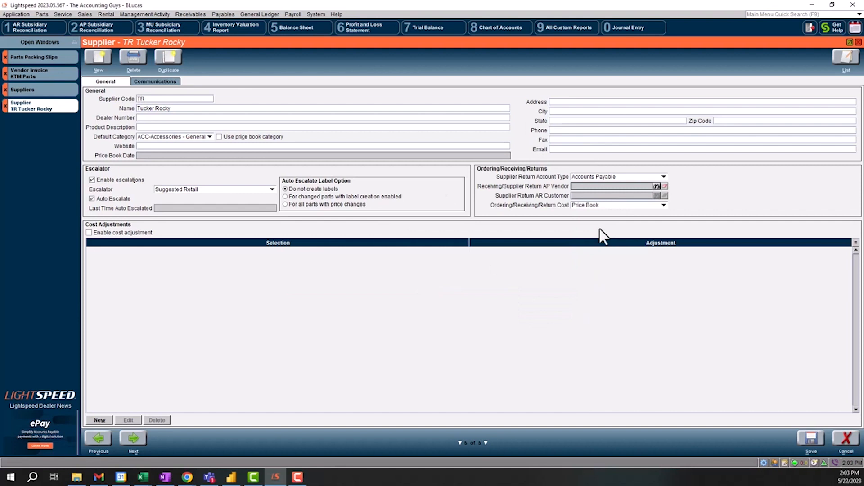
pyautogui.moveTo(606, 196)
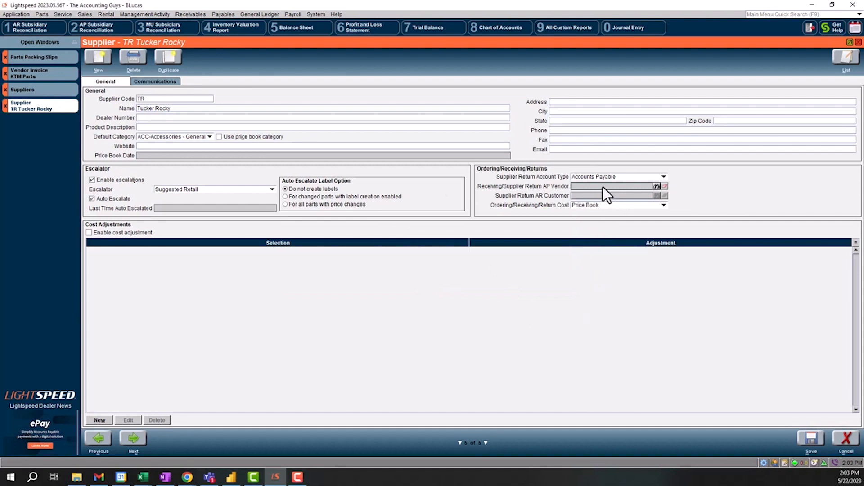
pyautogui.moveTo(724, 384)
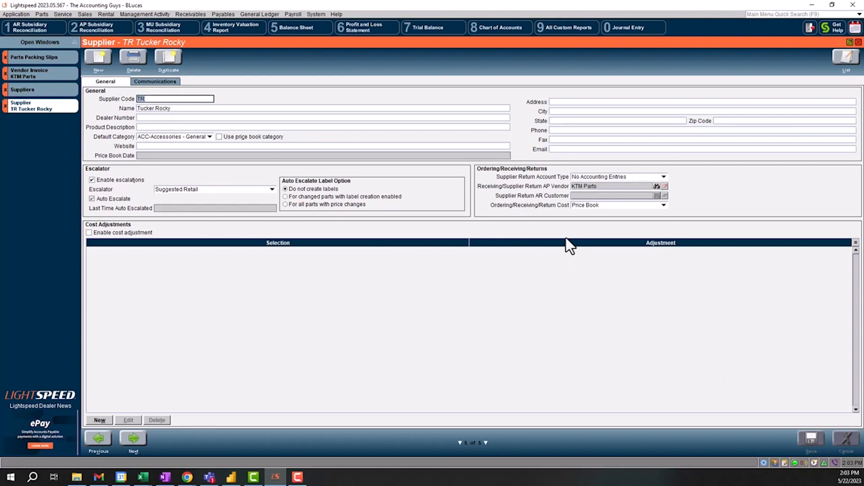
pyautogui.moveTo(588, 199)
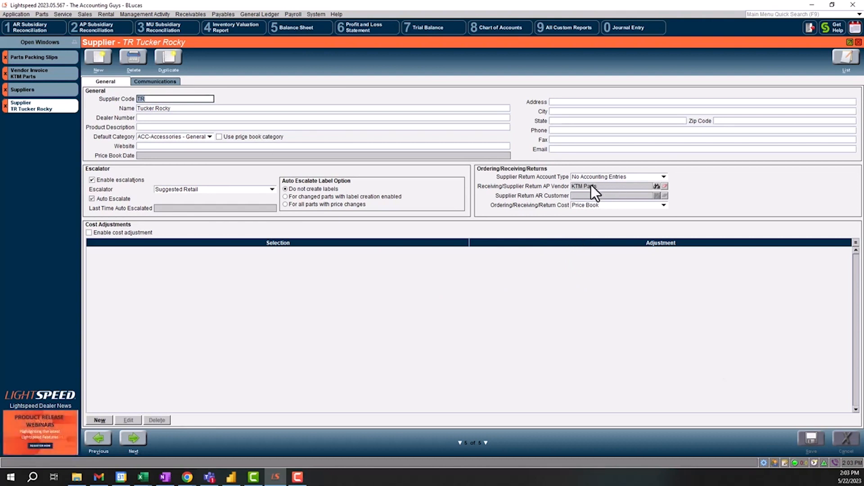
pyautogui.moveTo(559, 197)
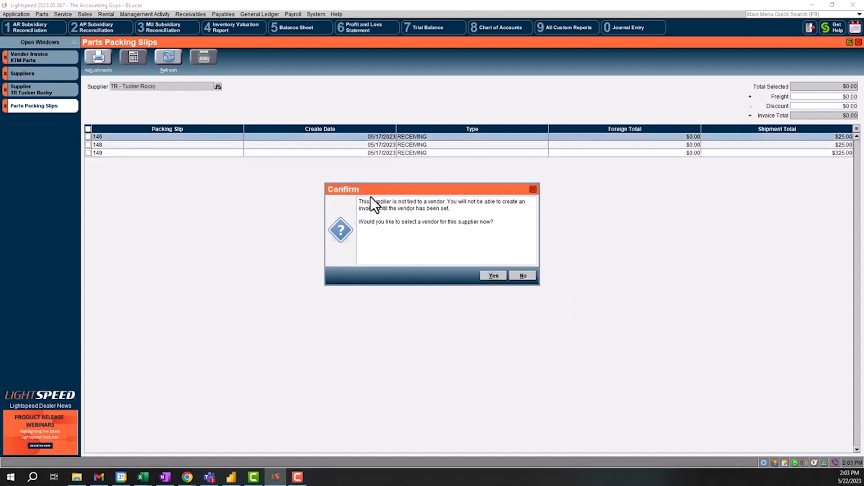
pyautogui.moveTo(378, 225)
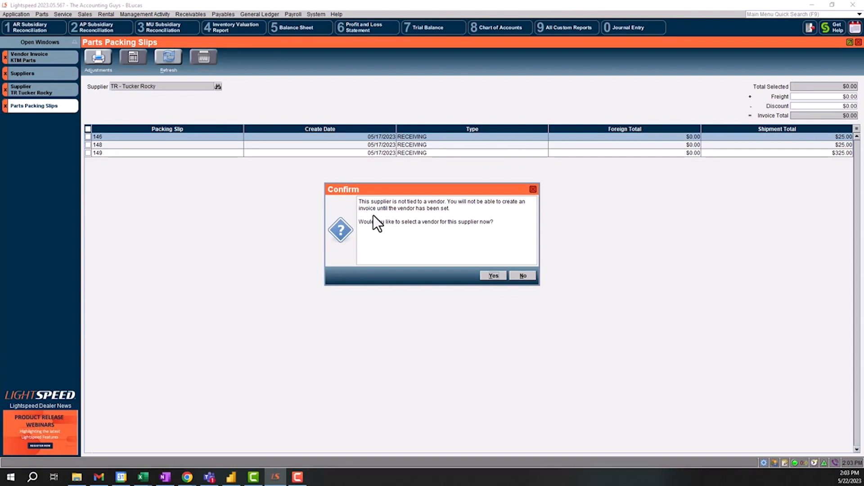
pyautogui.moveTo(382, 229)
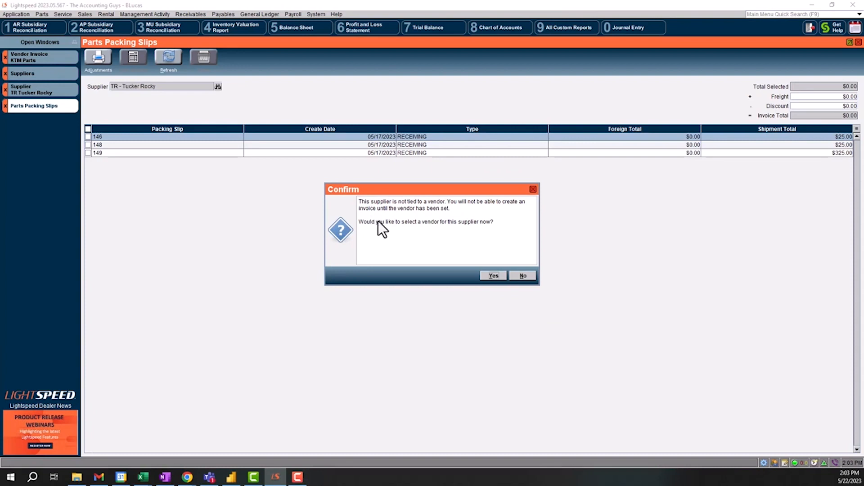
# Answer No to choosing a vendor now, returning to Tucker Rocky's supplier record.
pyautogui.click(521, 276)
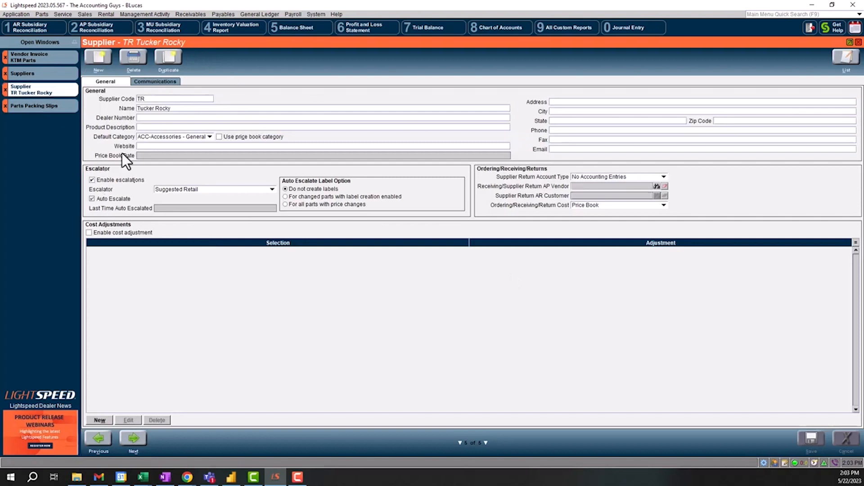
pyautogui.moveTo(168, 119)
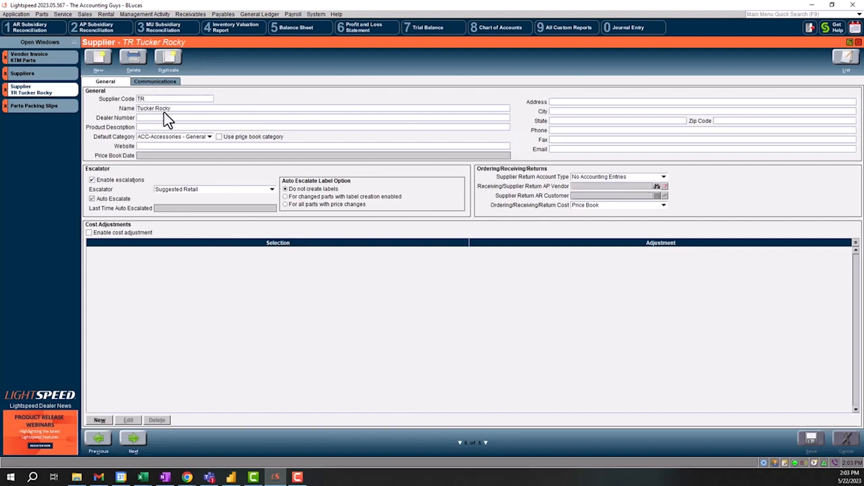
pyautogui.moveTo(540, 183)
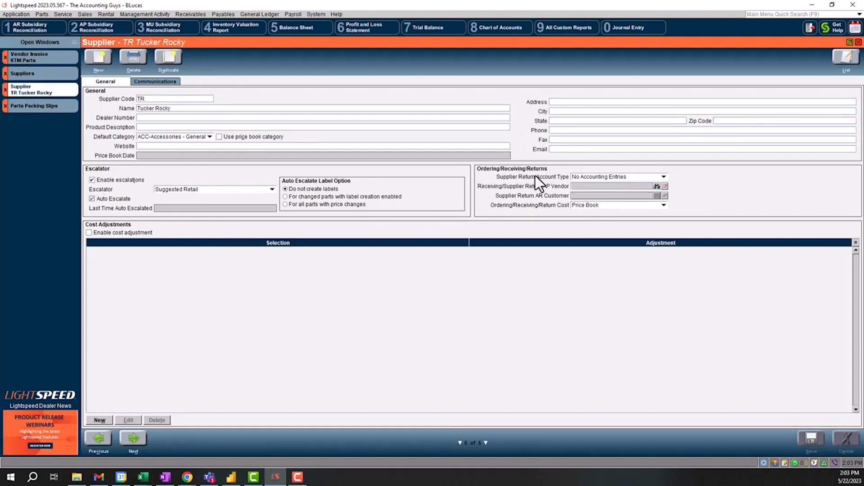
pyautogui.moveTo(595, 193)
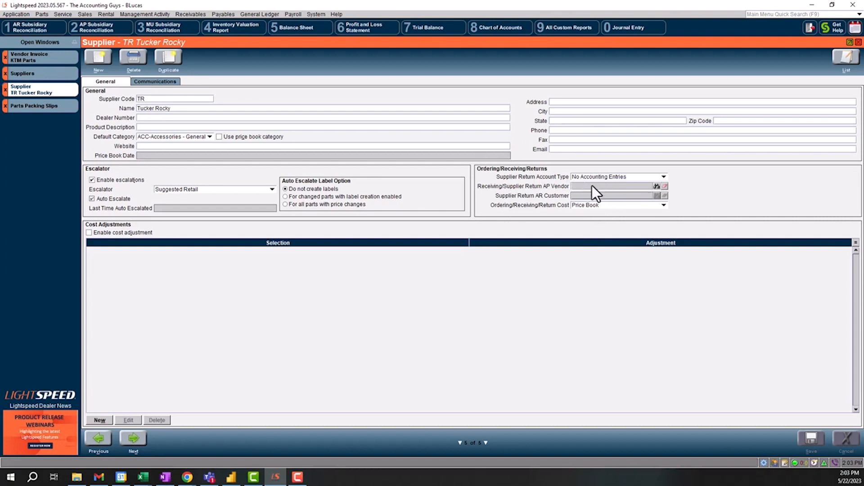
pyautogui.moveTo(609, 198)
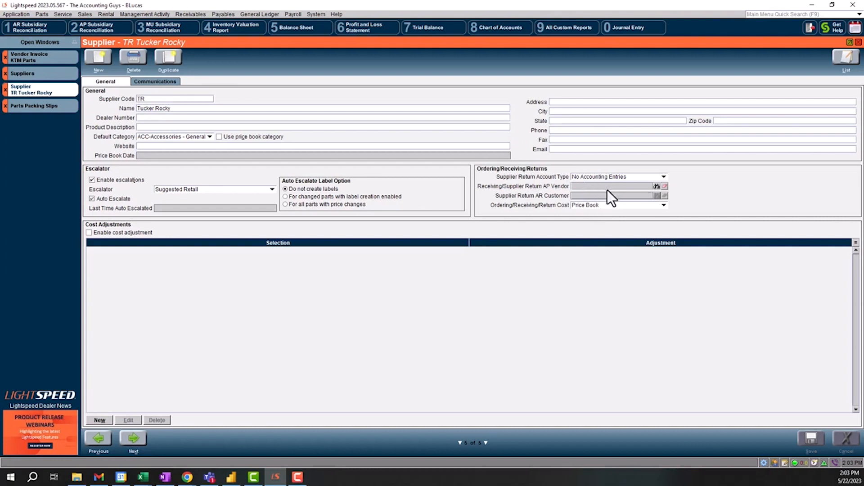
pyautogui.moveTo(612, 198)
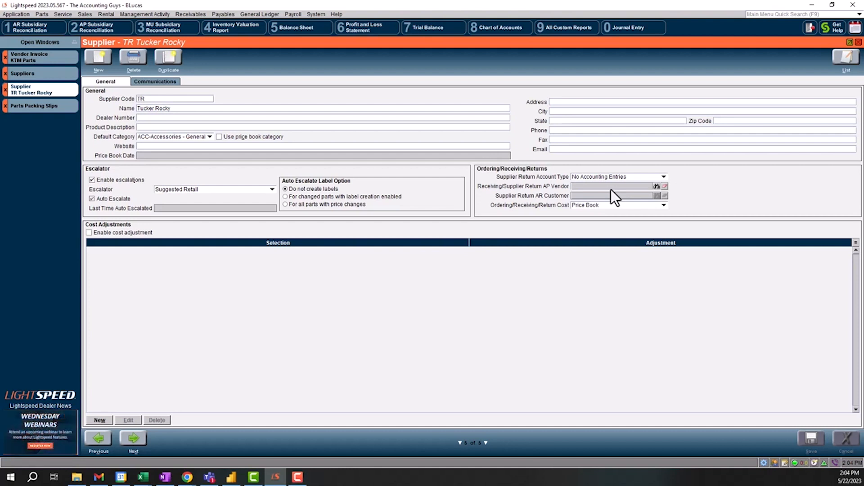
pyautogui.moveTo(512, 189)
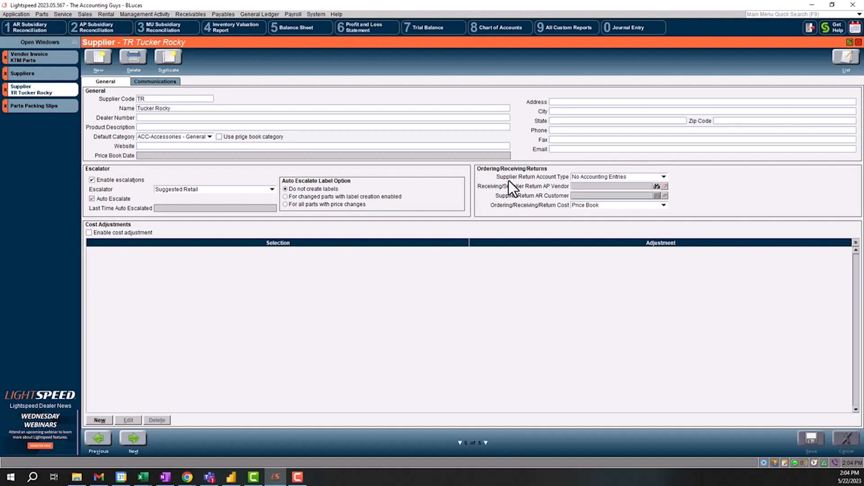
pyautogui.moveTo(163, 115)
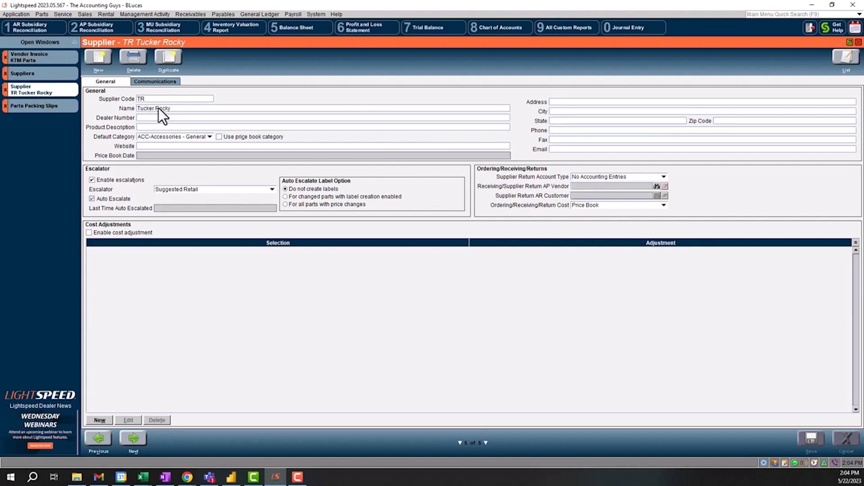
# Switch to the Suppliers list window with Tucker Rocky highlighted.
pyautogui.click(845, 59)
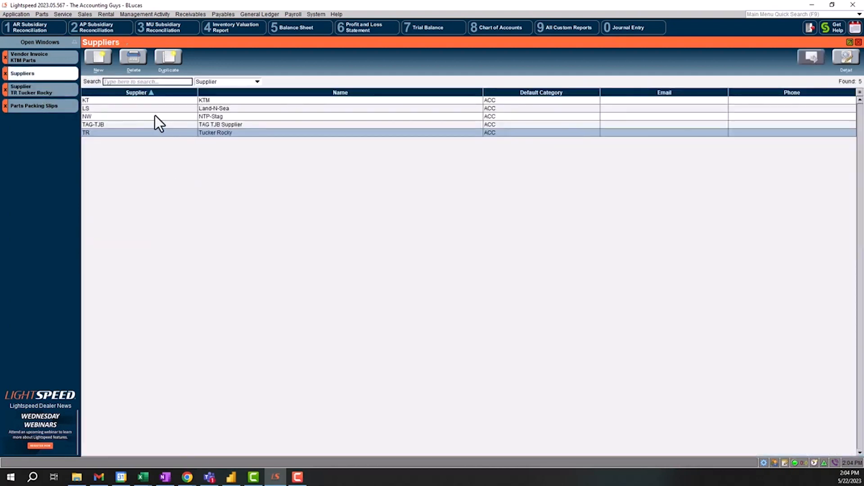
pyautogui.moveTo(139, 142)
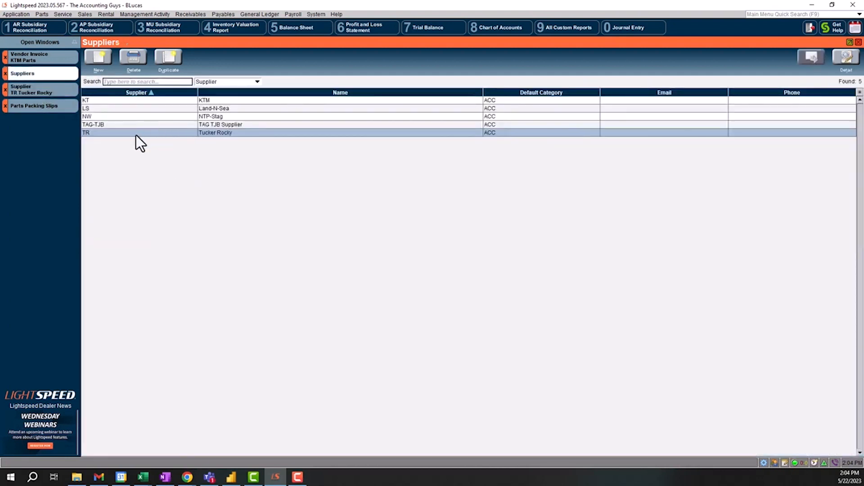
pyautogui.moveTo(168, 58)
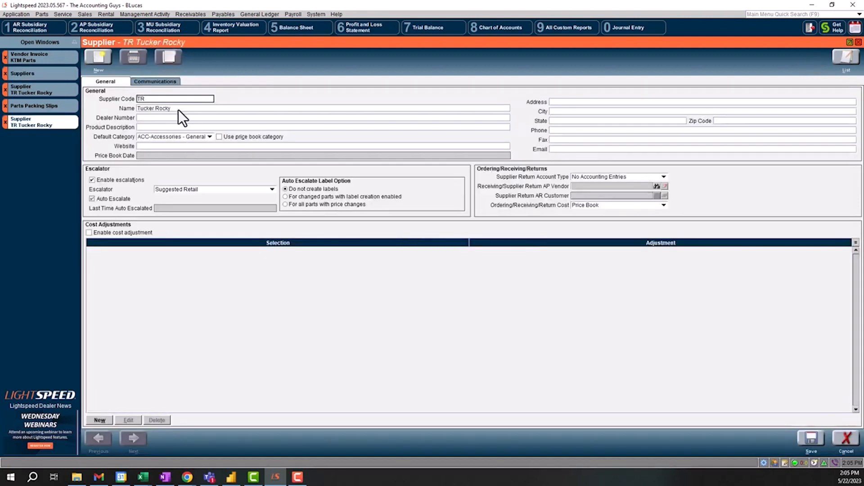
pyautogui.moveTo(440, 211)
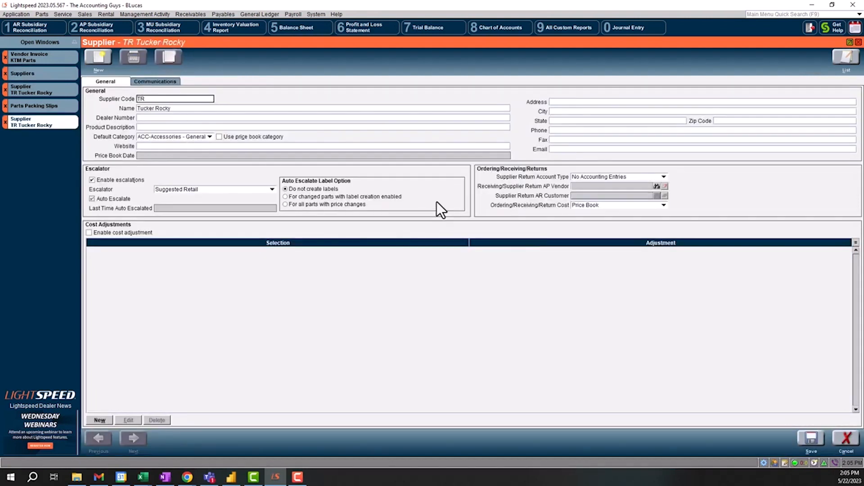
pyautogui.moveTo(454, 292)
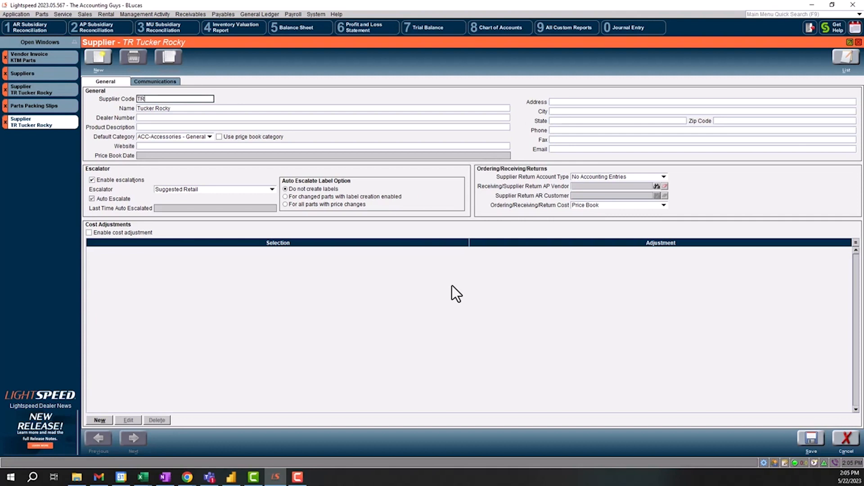
pyautogui.moveTo(187, 102)
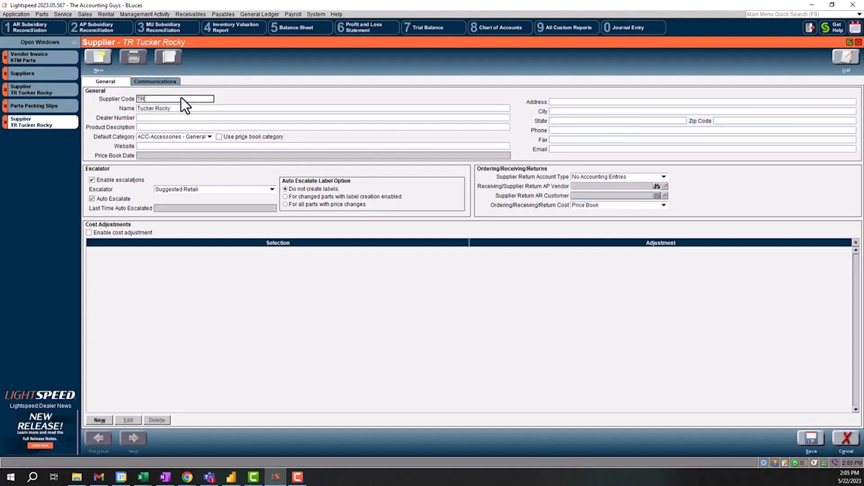
# Close the second Tucker Rocky supplier window and the Parts Packing Slips window.
pyautogui.click(34, 106)
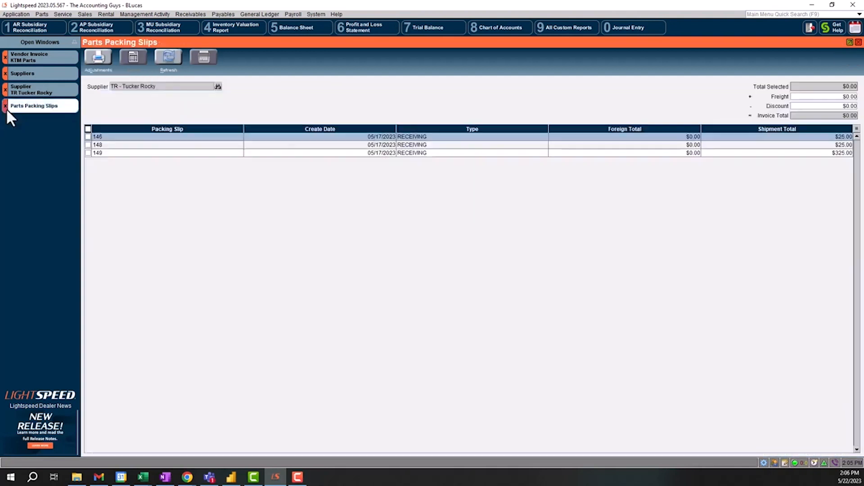
pyautogui.click(22, 73)
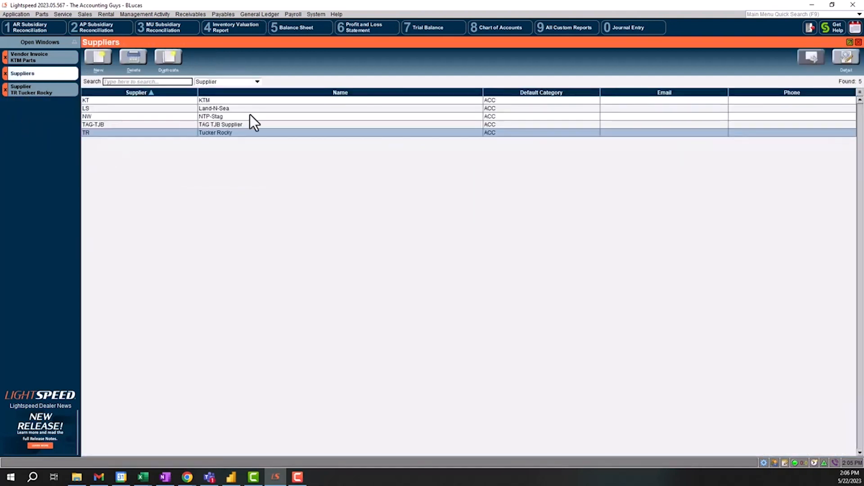
pyautogui.moveTo(251, 205)
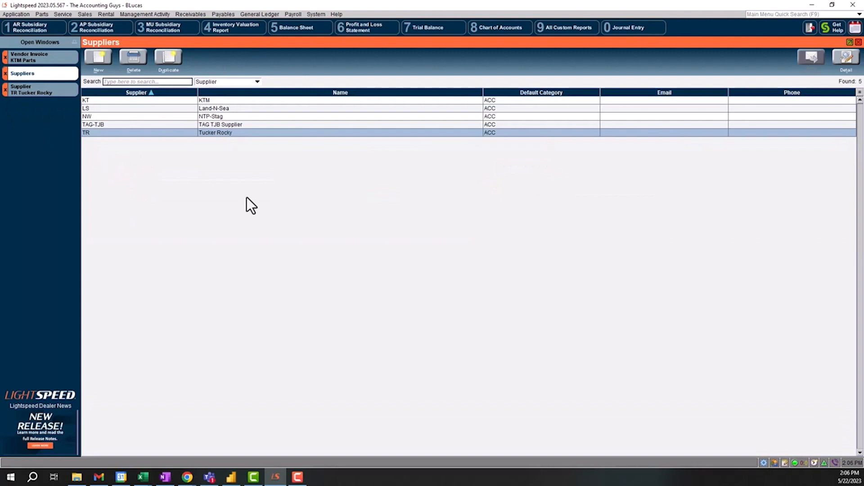